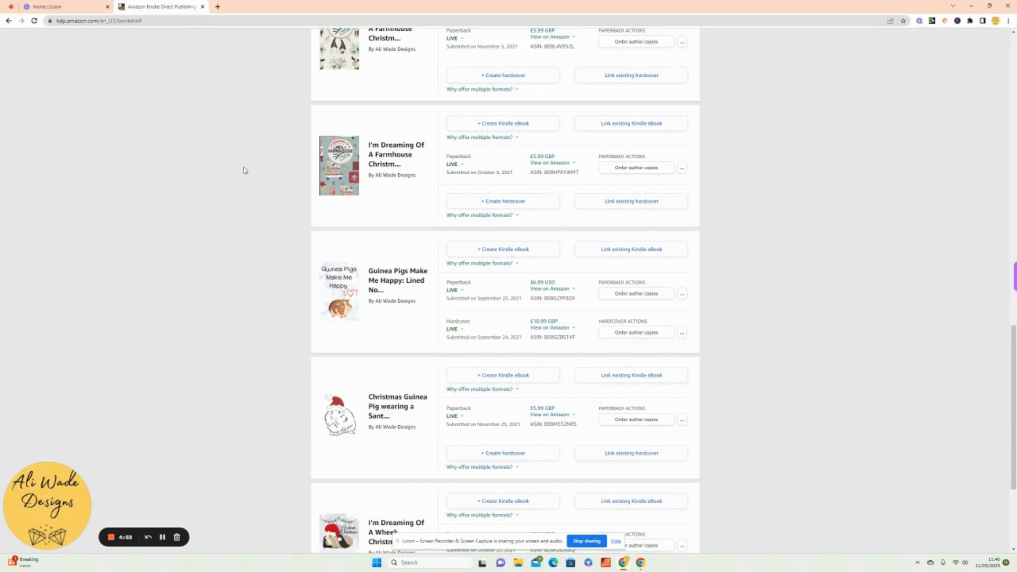
{"action": "mouse_move", "coordinate": [301, 231]}
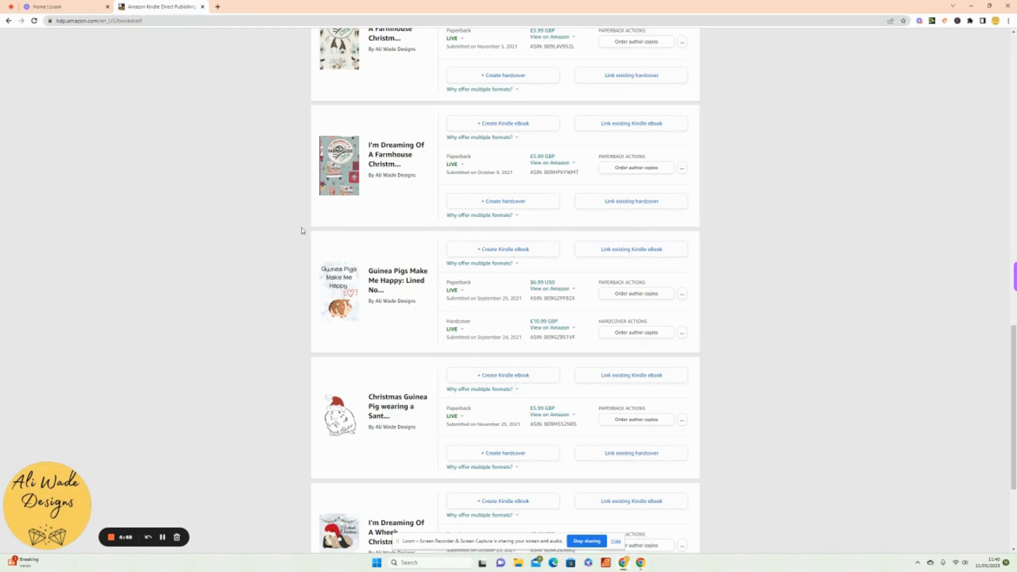
{"action": "mouse_move", "coordinate": [295, 315]}
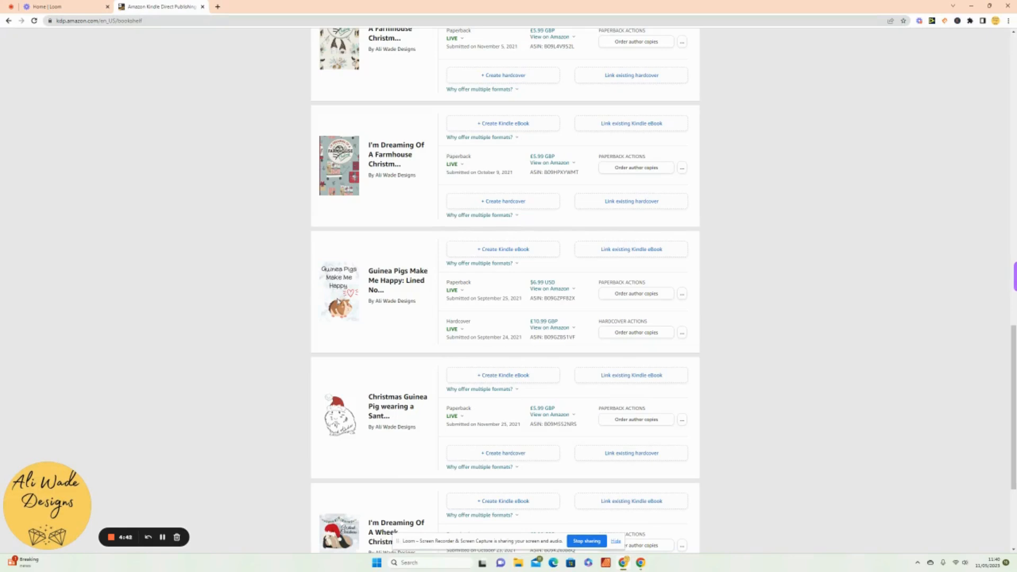
{"action": "mouse_move", "coordinate": [463, 305]}
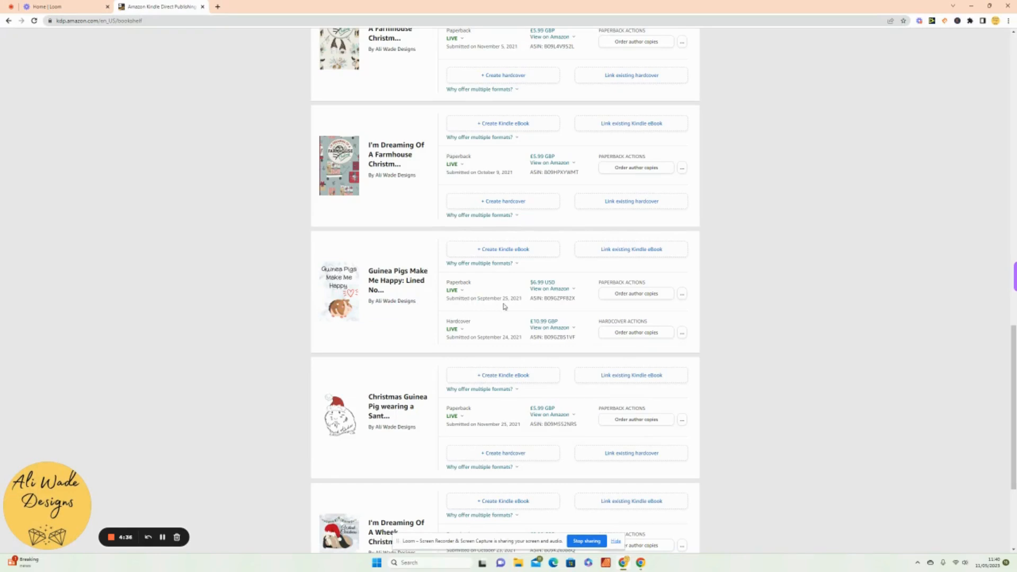
{"action": "mouse_move", "coordinate": [519, 301]}
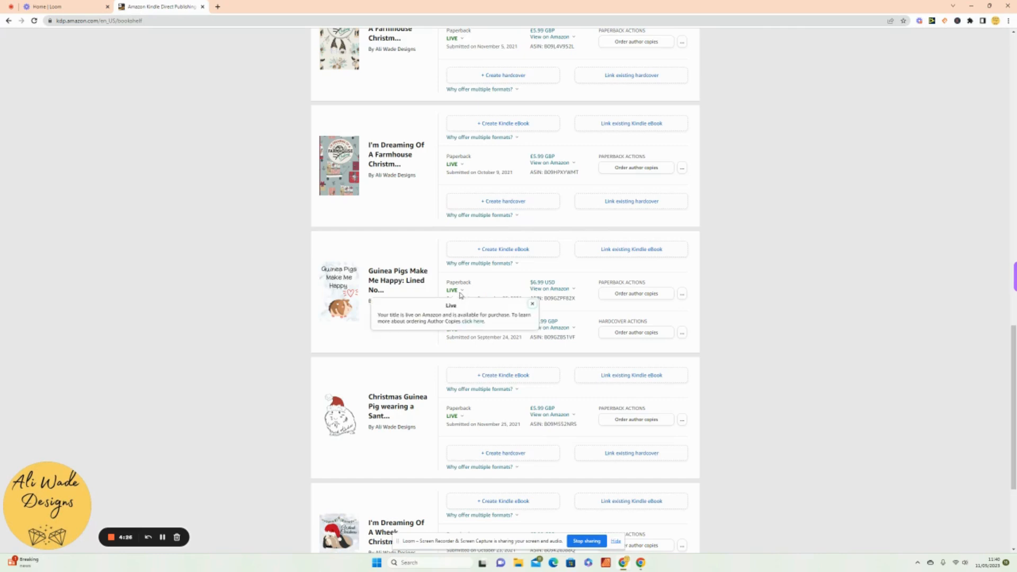
{"action": "mouse_move", "coordinate": [322, 329]}
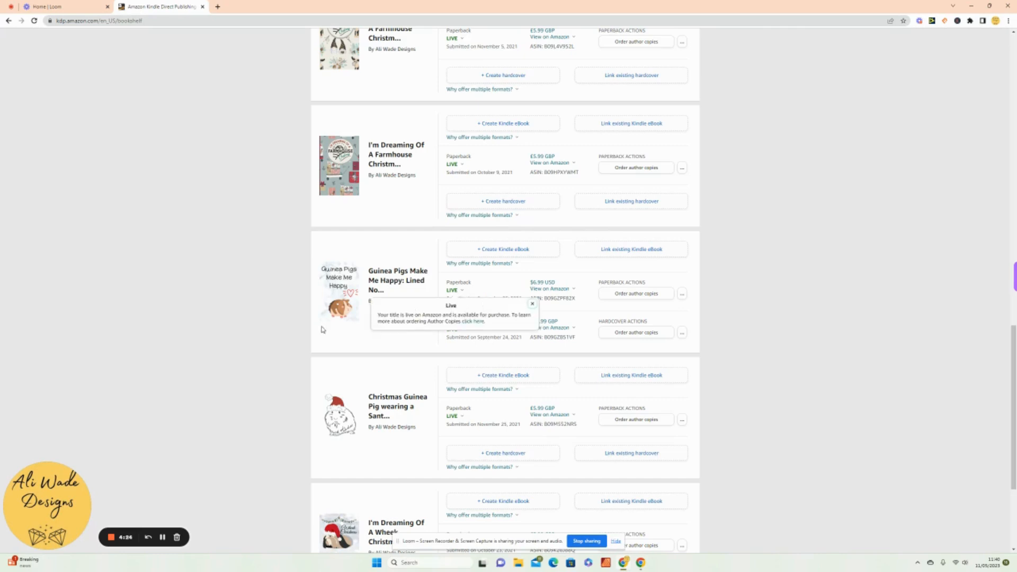
Close the Live status tooltip on the guinea pig notebook paperback.
{"action": "left_click", "coordinate": [532, 304]}
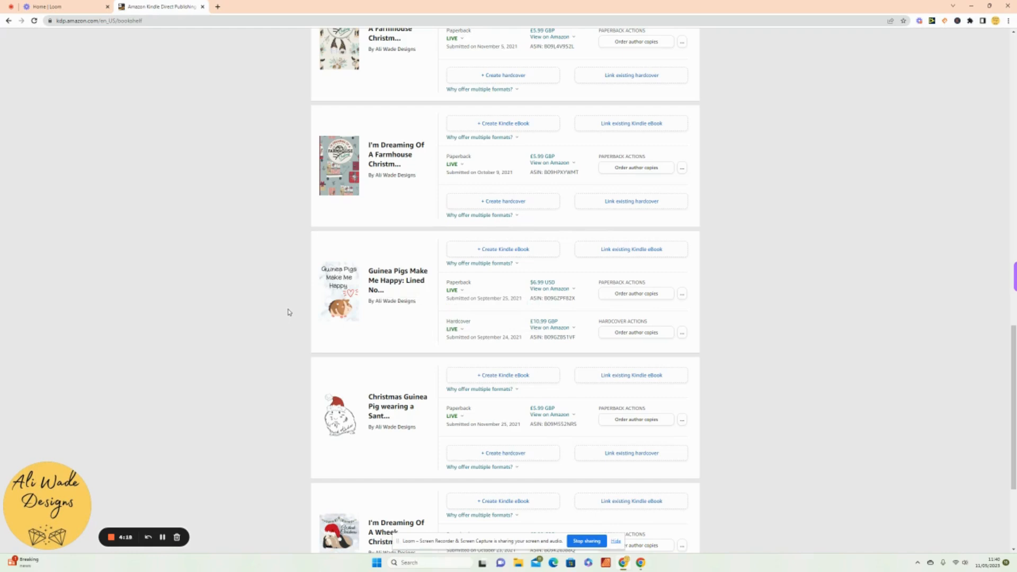
{"action": "mouse_move", "coordinate": [297, 305]}
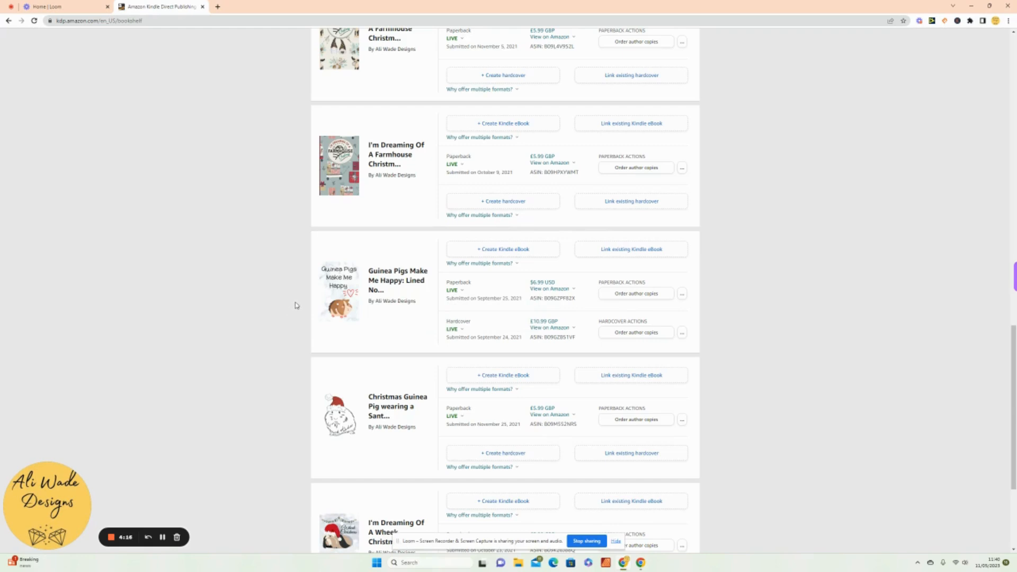
Open the paperback's UK Amazon marketplace listing in a new browser tab.
{"action": "left_click", "coordinate": [550, 289]}
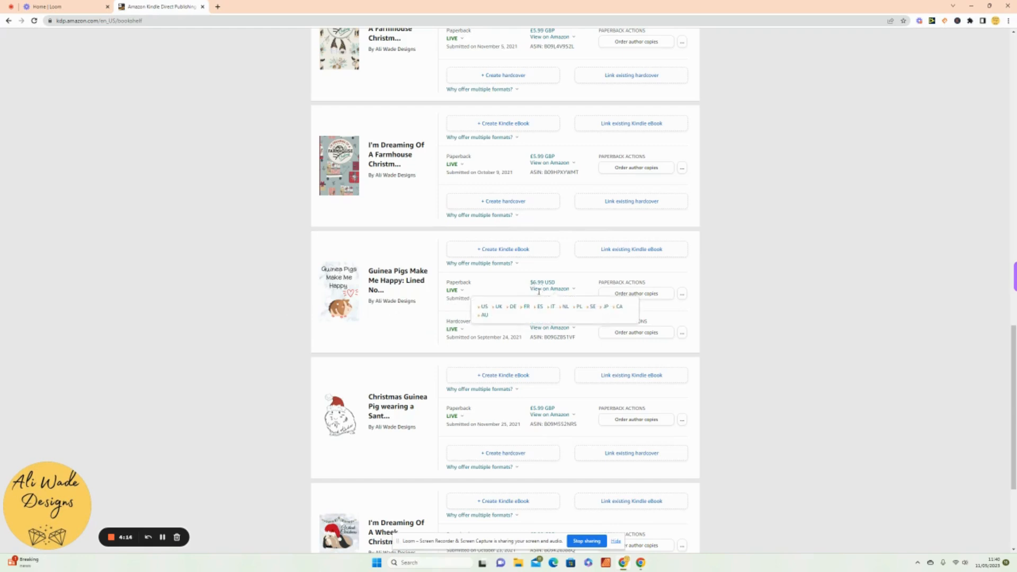
{"action": "right_click", "coordinate": [499, 306]}
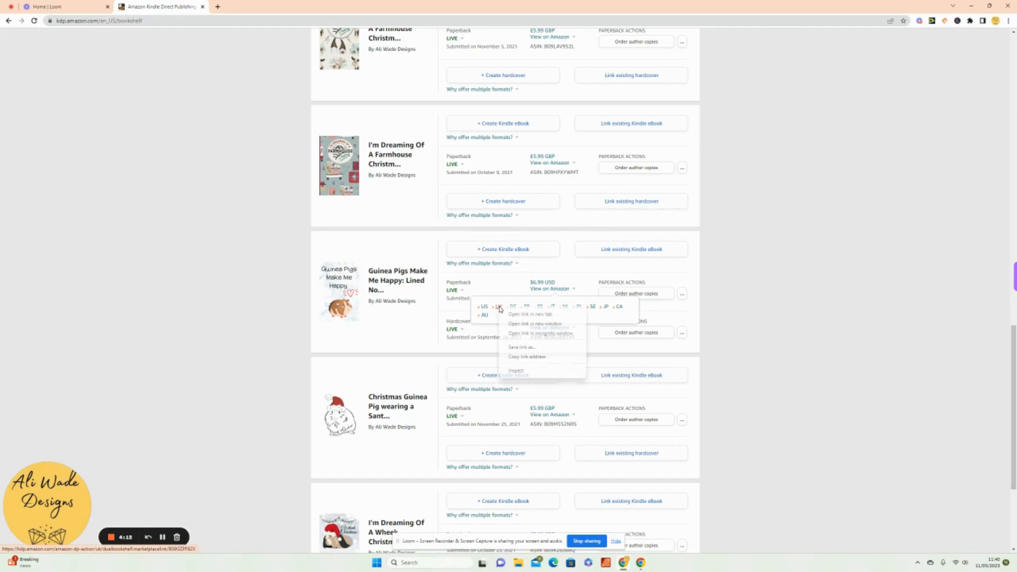
{"action": "mouse_move", "coordinate": [506, 324]}
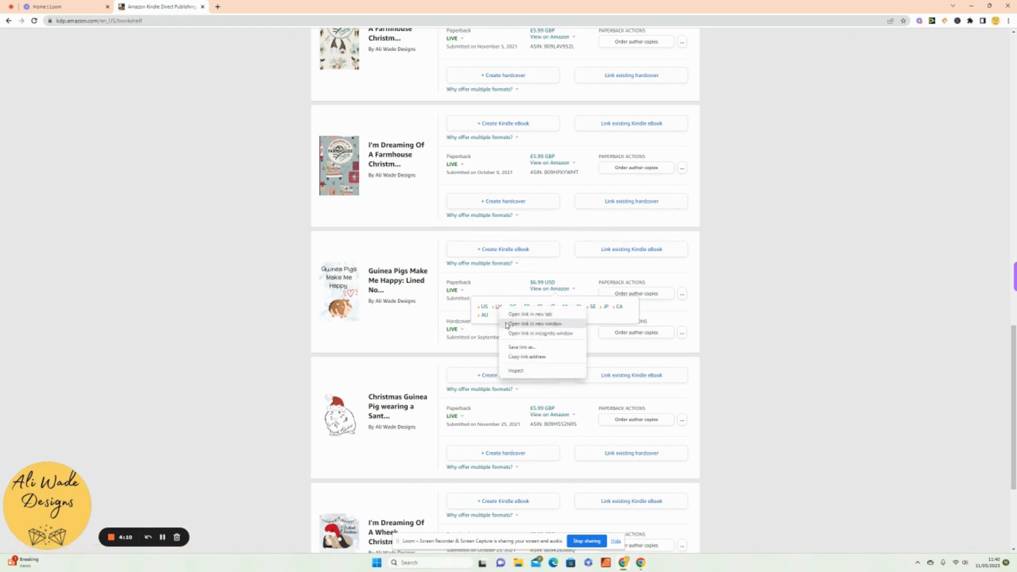
{"action": "left_click", "coordinate": [531, 314]}
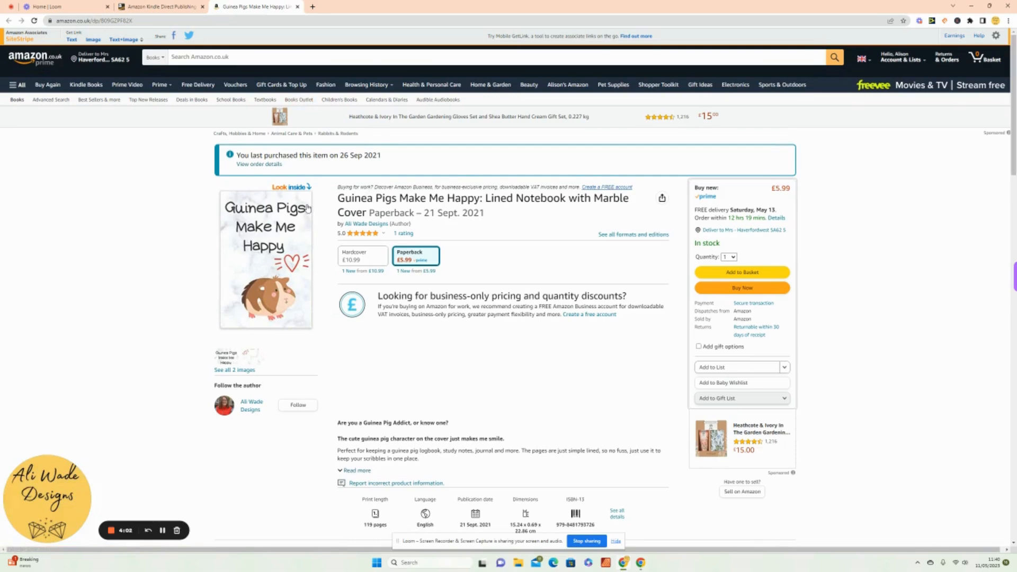
{"action": "mouse_move", "coordinate": [298, 242]}
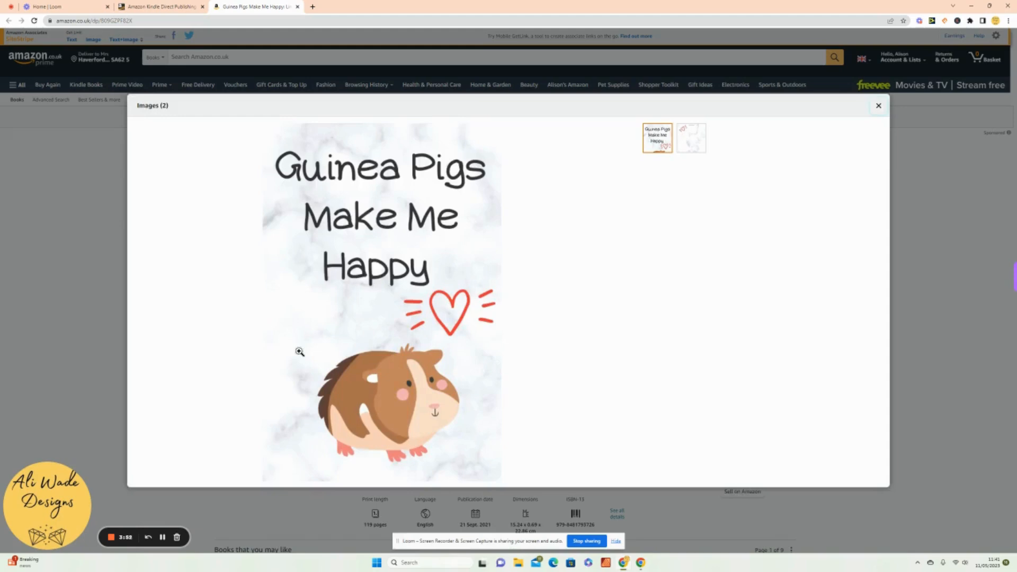
{"action": "mouse_move", "coordinate": [548, 179]}
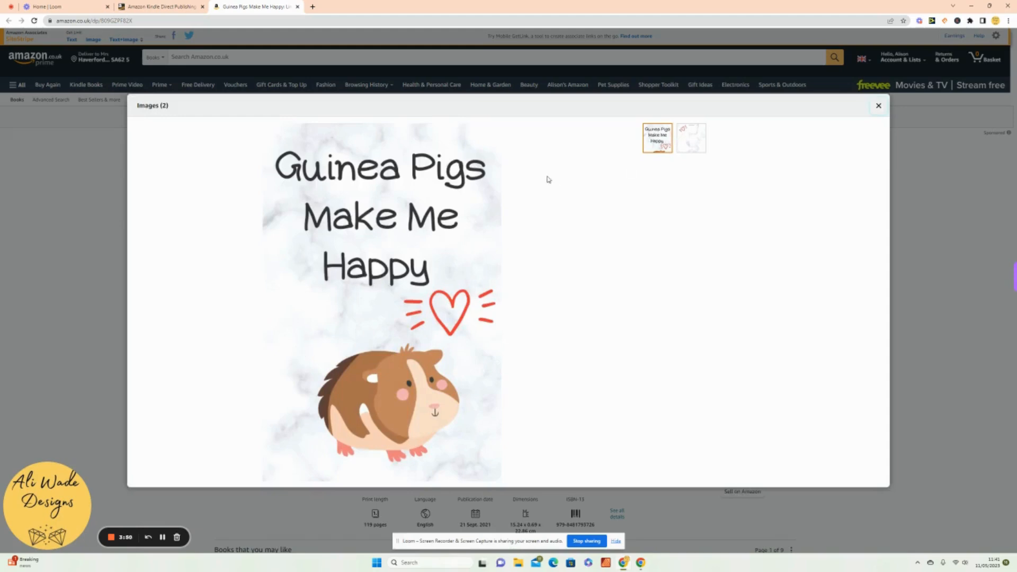
Show the notebook's second product image, the back cover with barcode, in the Images viewer.
{"action": "left_click", "coordinate": [691, 138]}
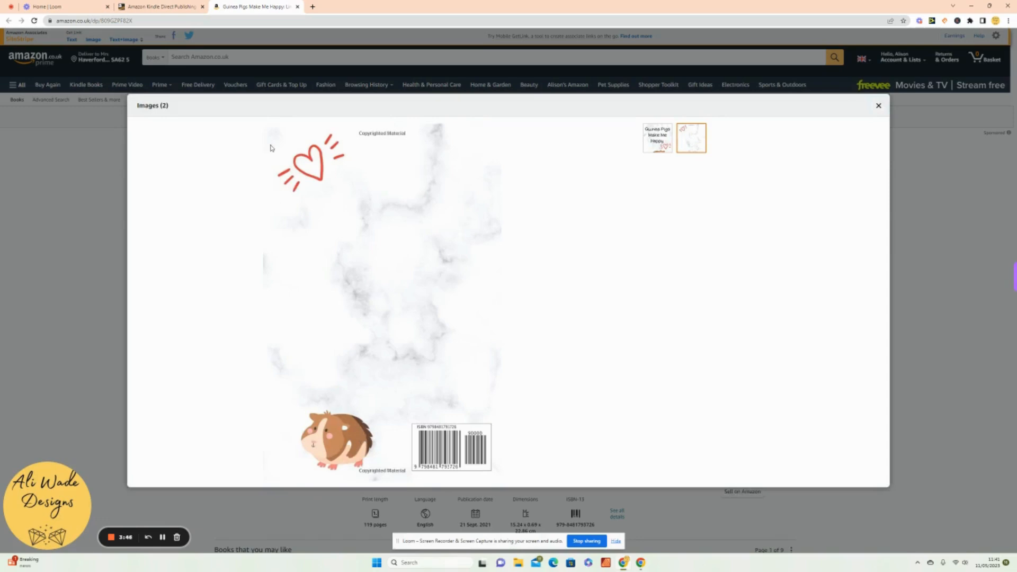
{"action": "mouse_move", "coordinate": [642, 215]}
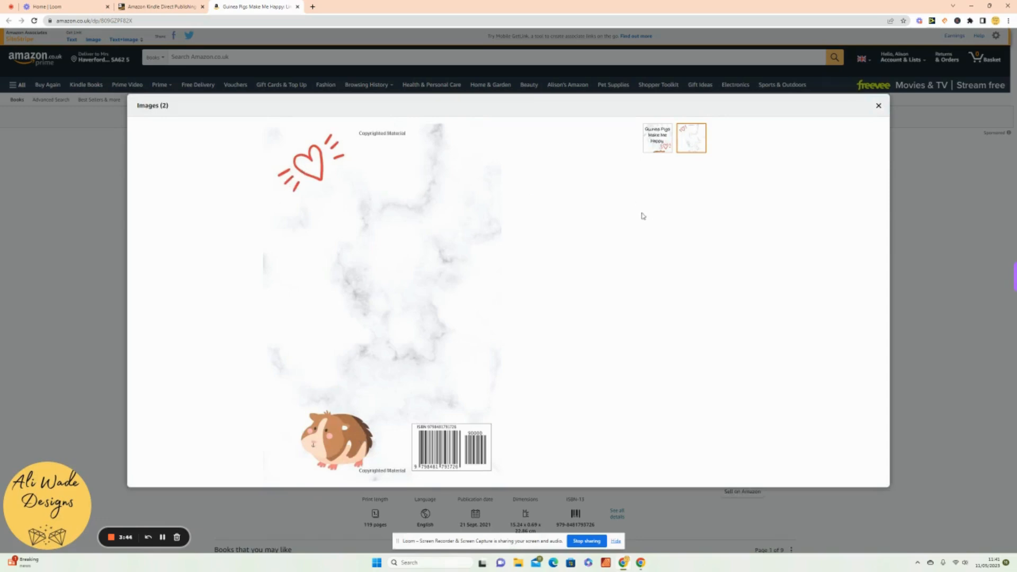
{"action": "mouse_move", "coordinate": [548, 214]}
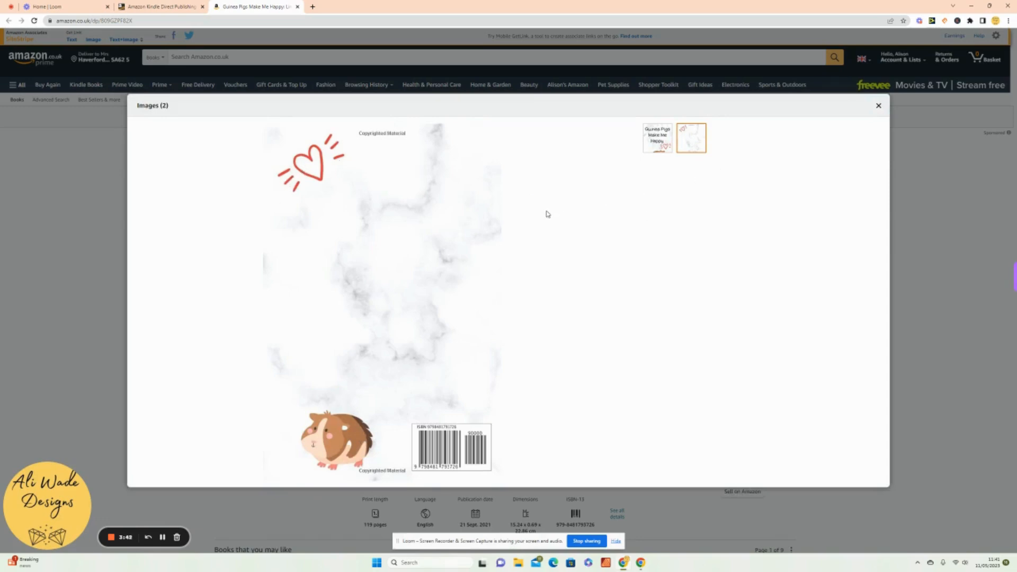
{"action": "mouse_move", "coordinate": [535, 209]}
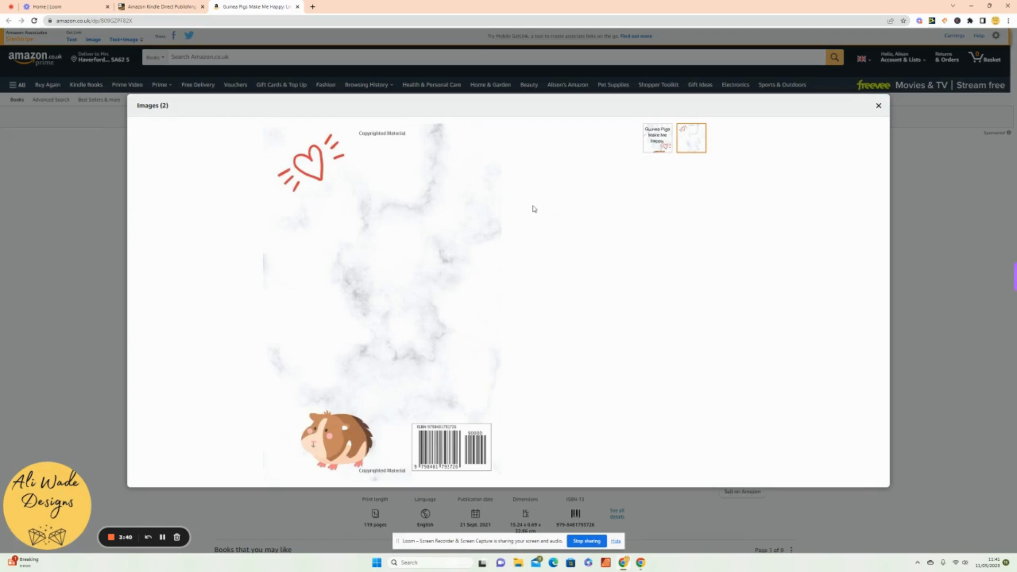